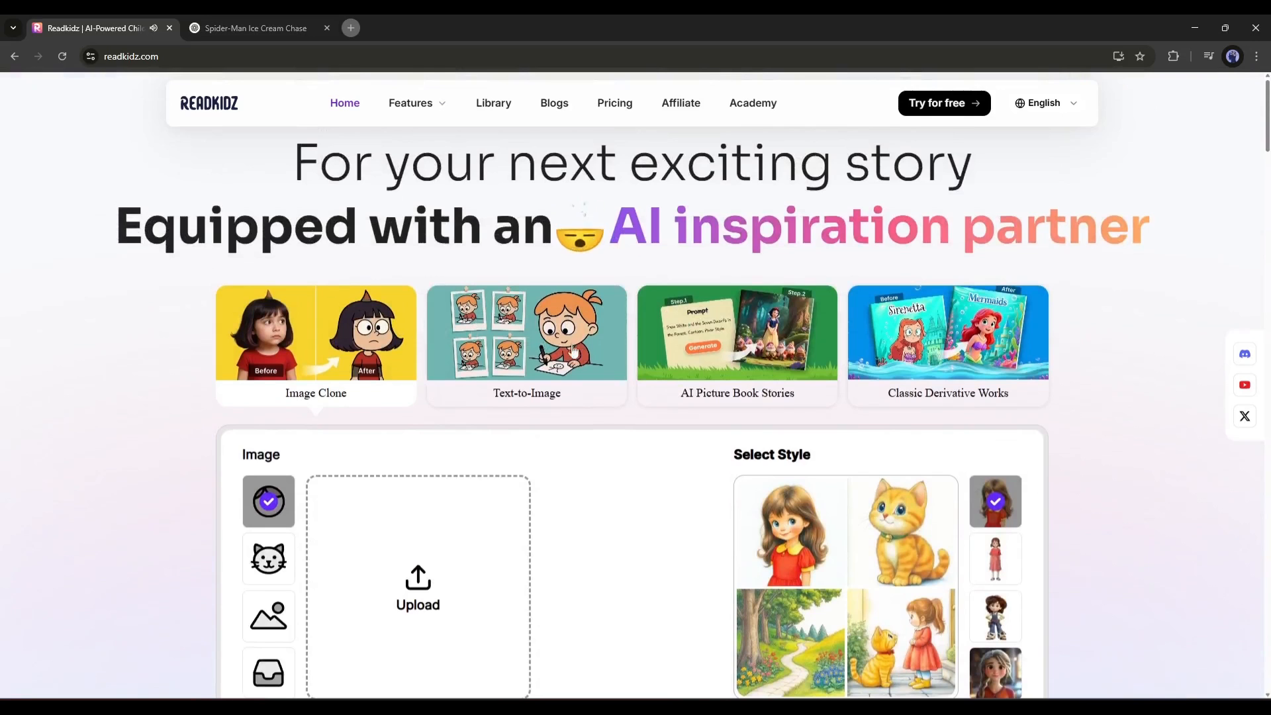
# Enter the ReadKidz app dashboard from the landing page via 'Try for free'.
pyautogui.scroll(-3)
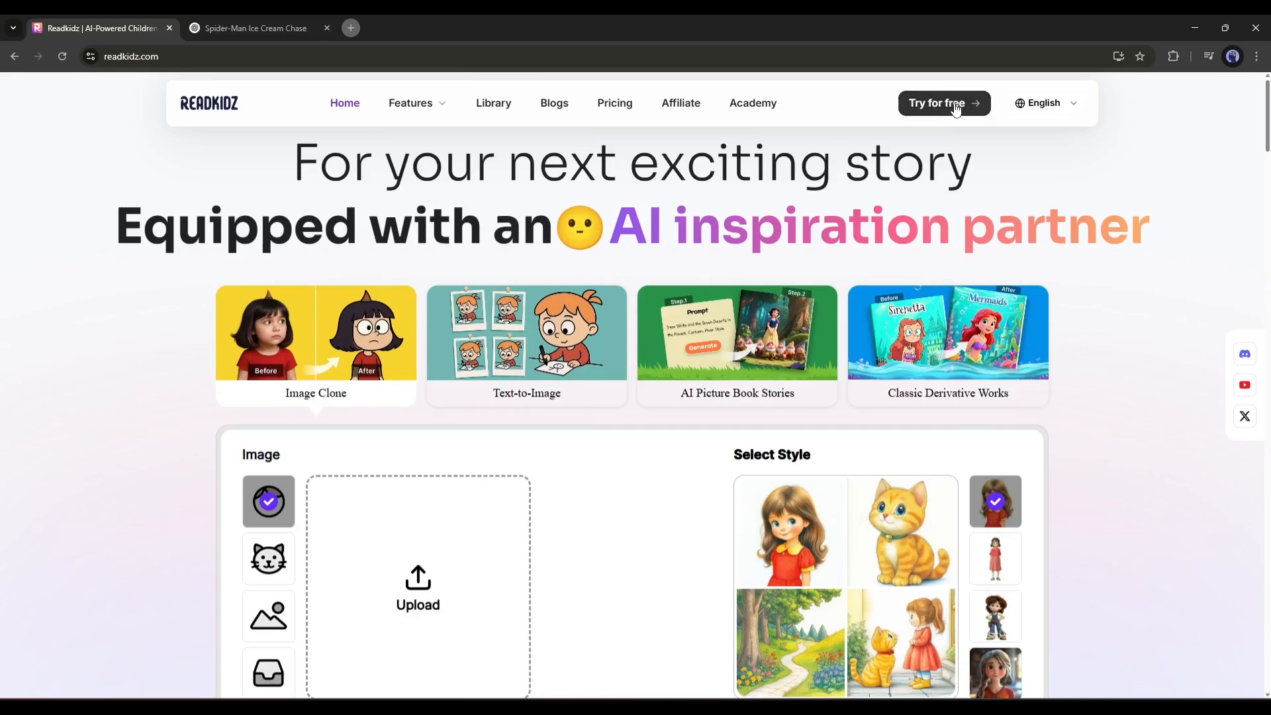
pyautogui.click(942, 103)
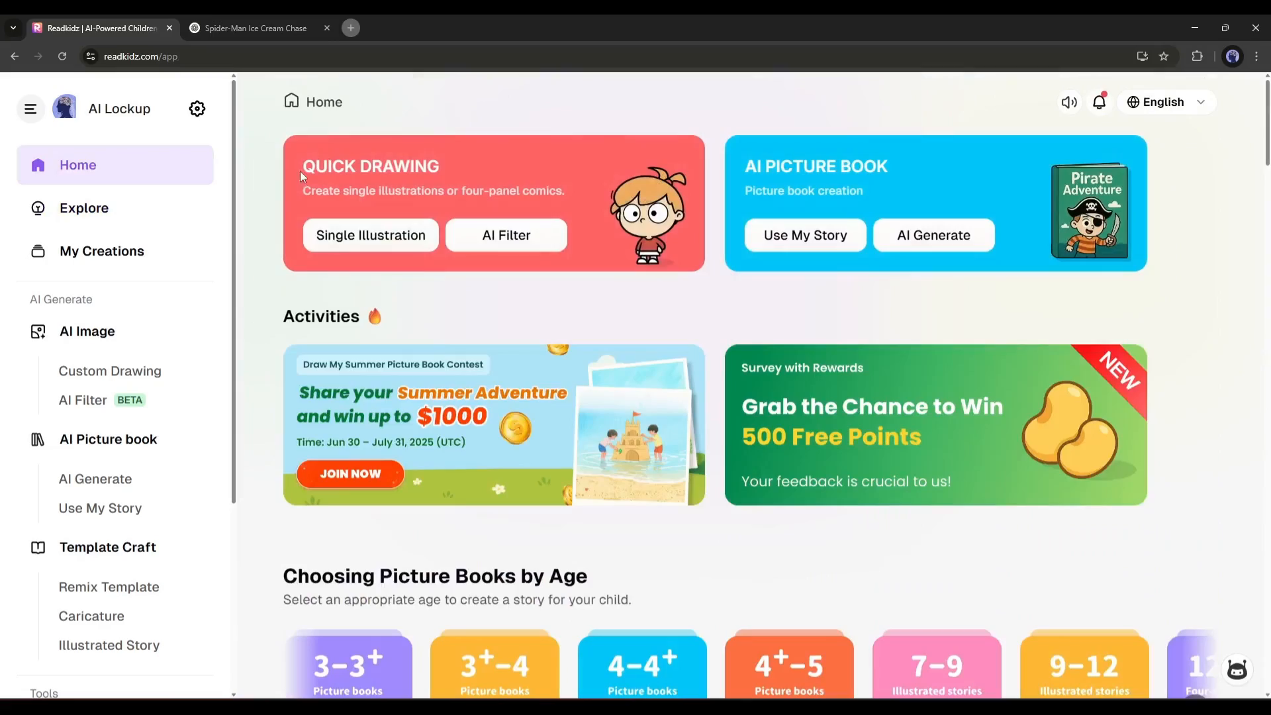
pyautogui.scroll(-3)
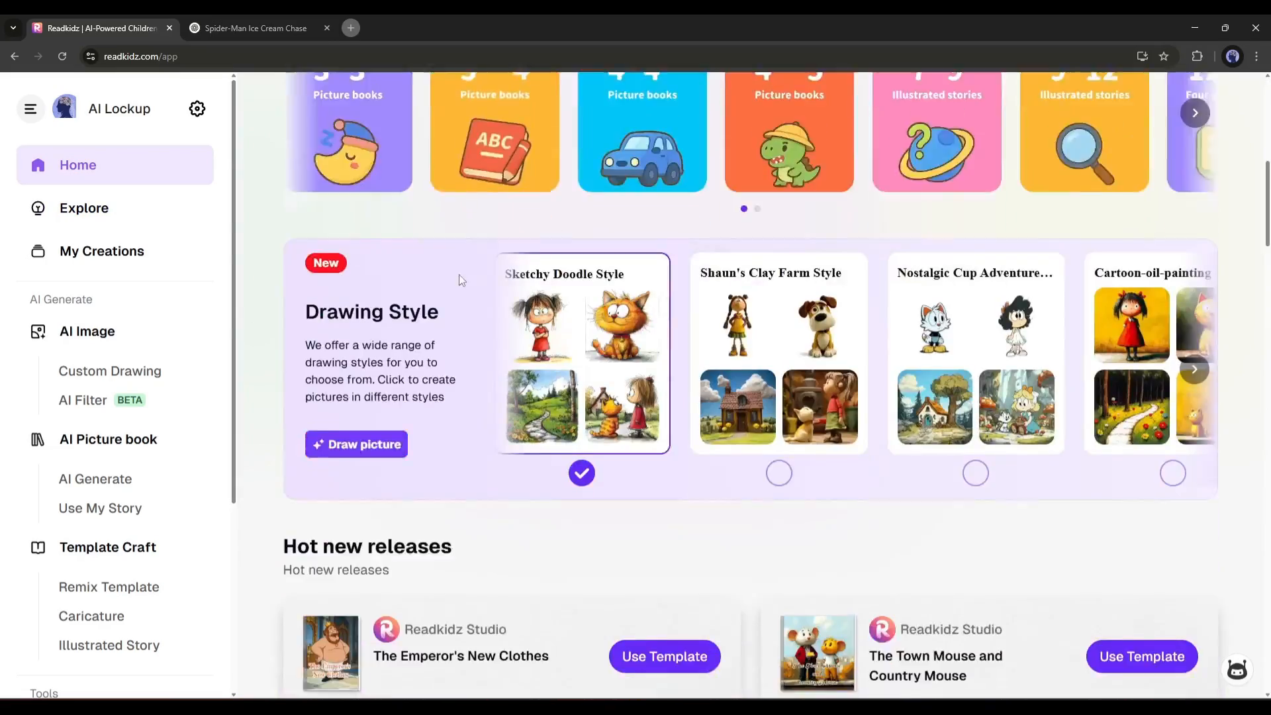
pyautogui.scroll(-3)
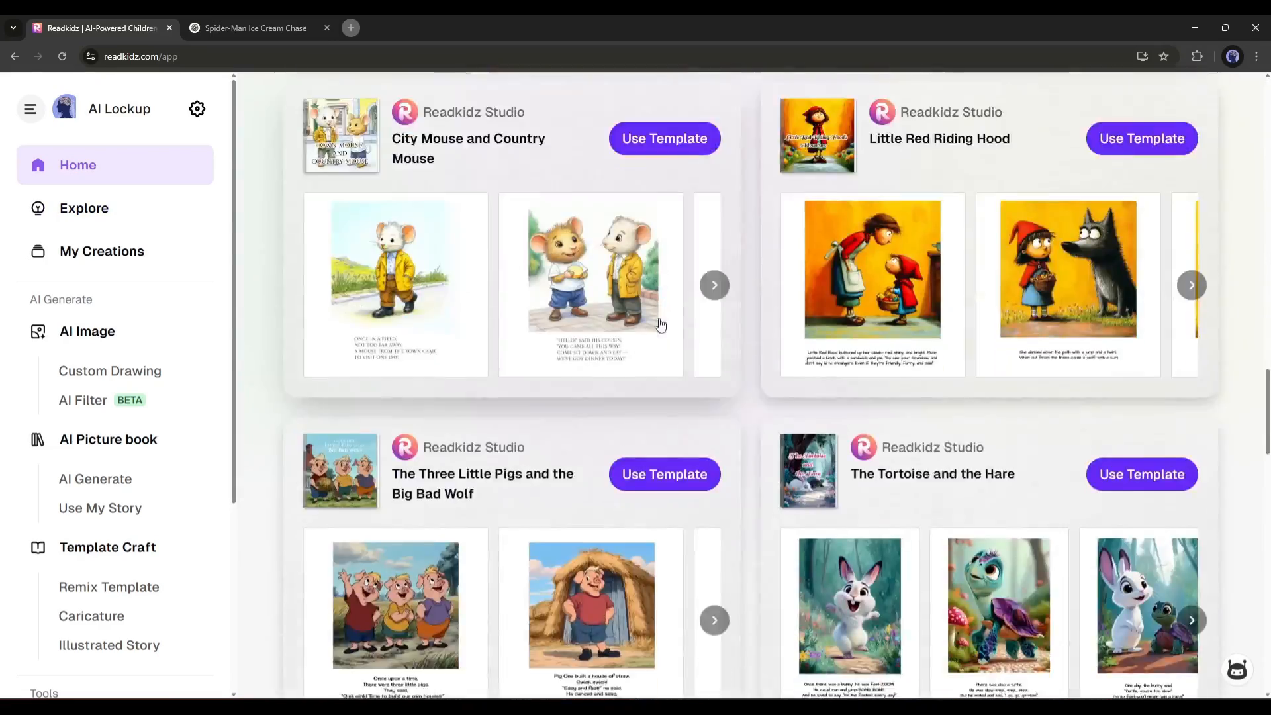
pyautogui.scroll(-3)
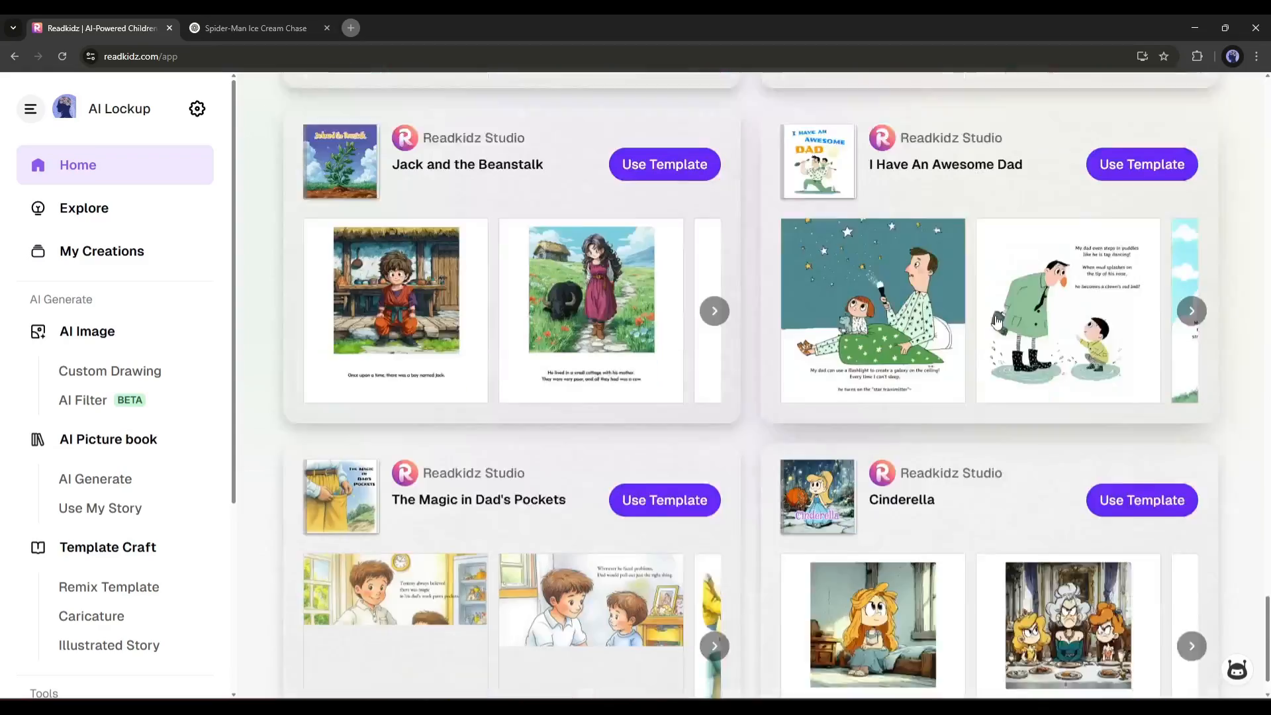
pyautogui.scroll(-3)
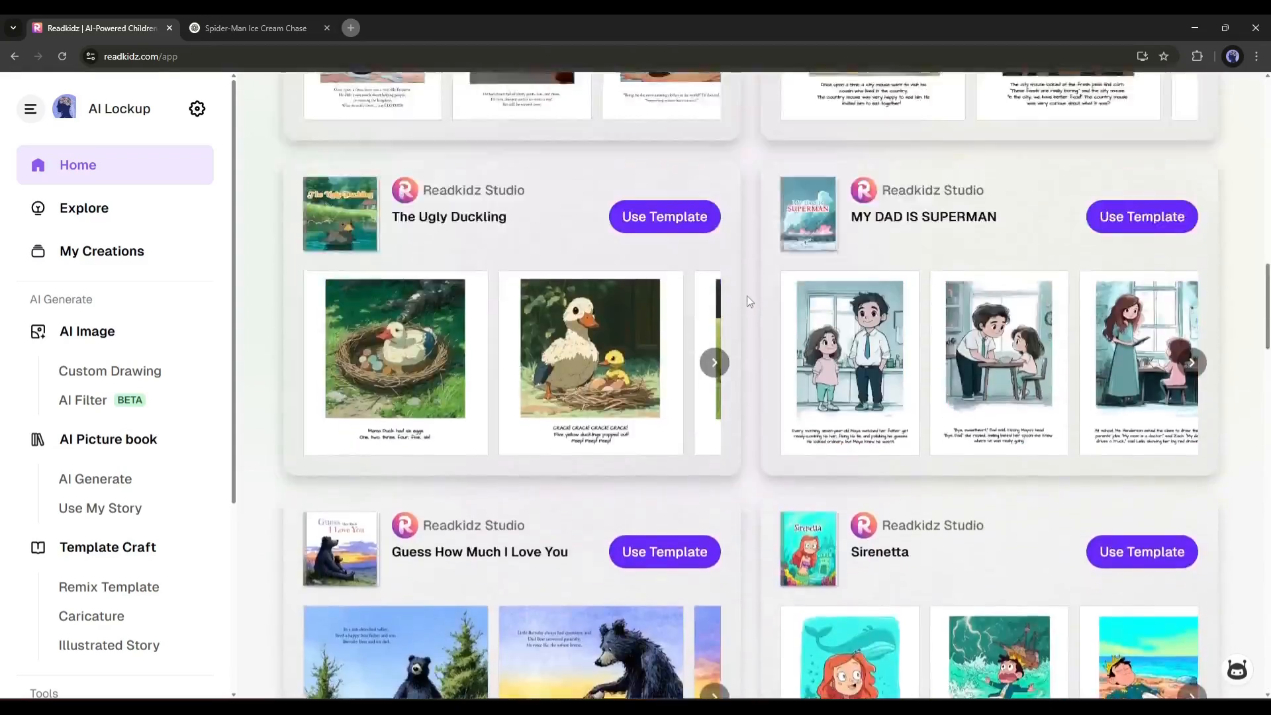
pyautogui.scroll(3)
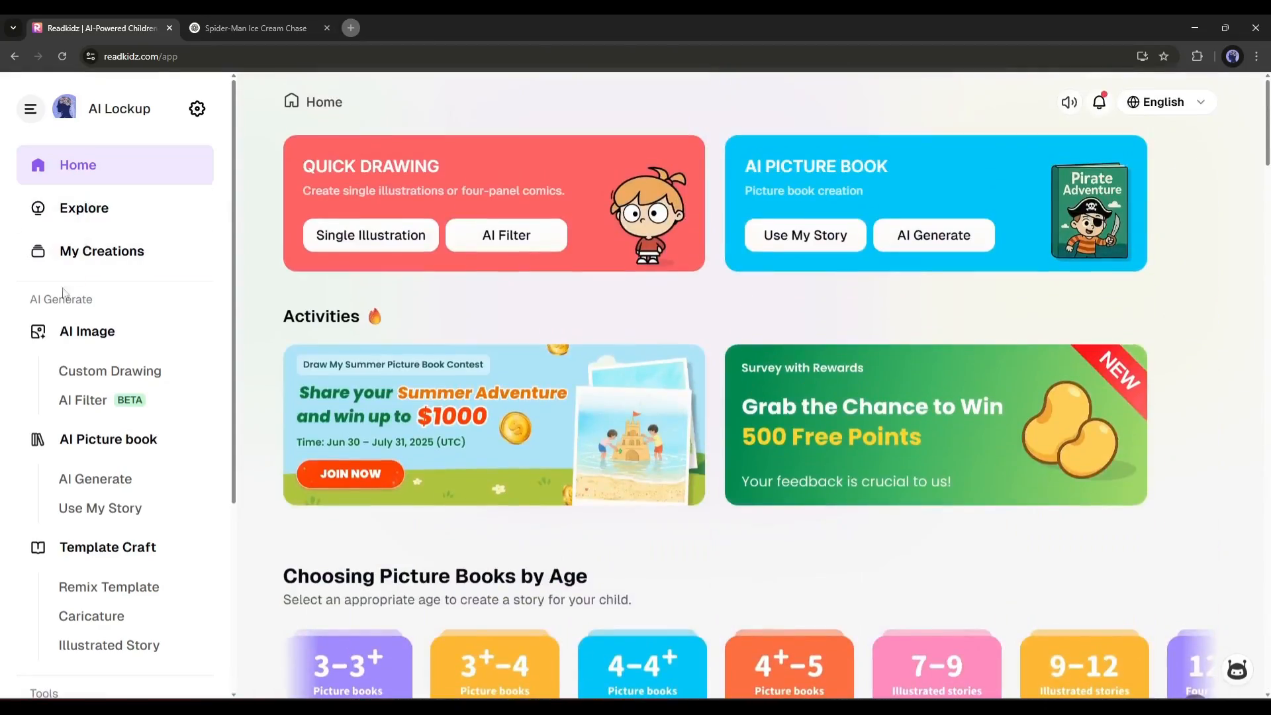
pyautogui.click(88, 331)
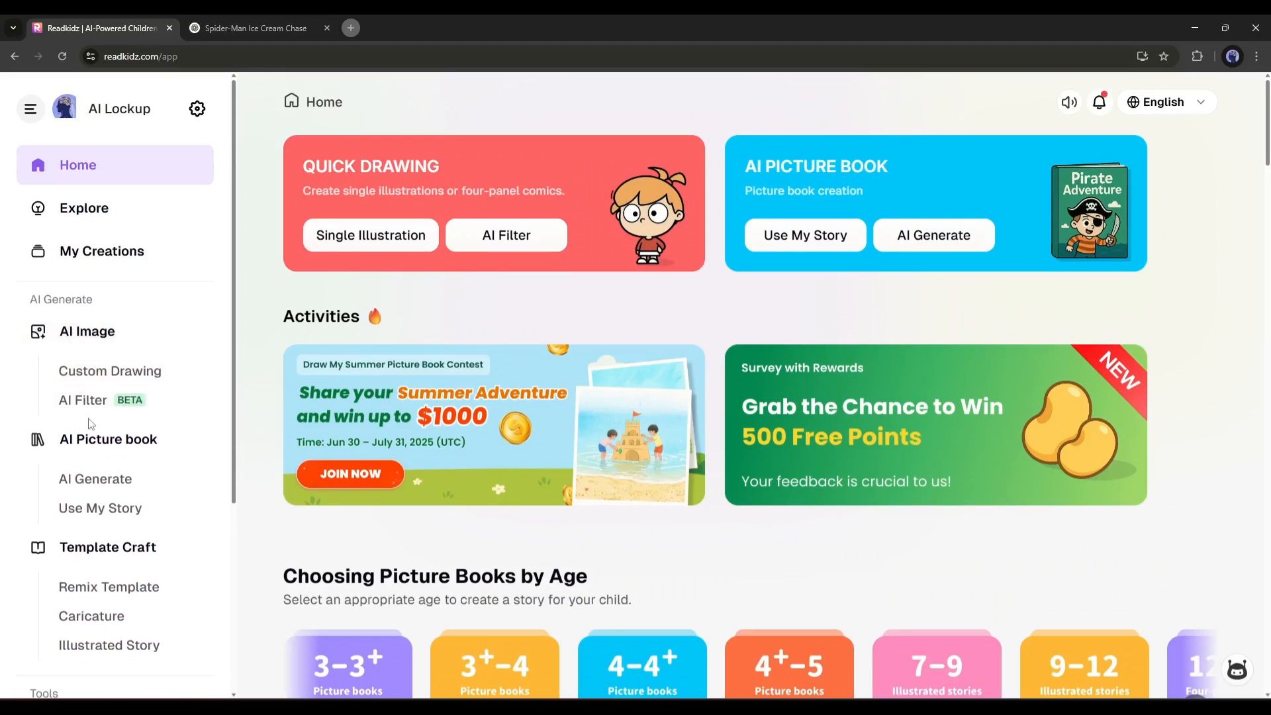
pyautogui.moveTo(110, 371)
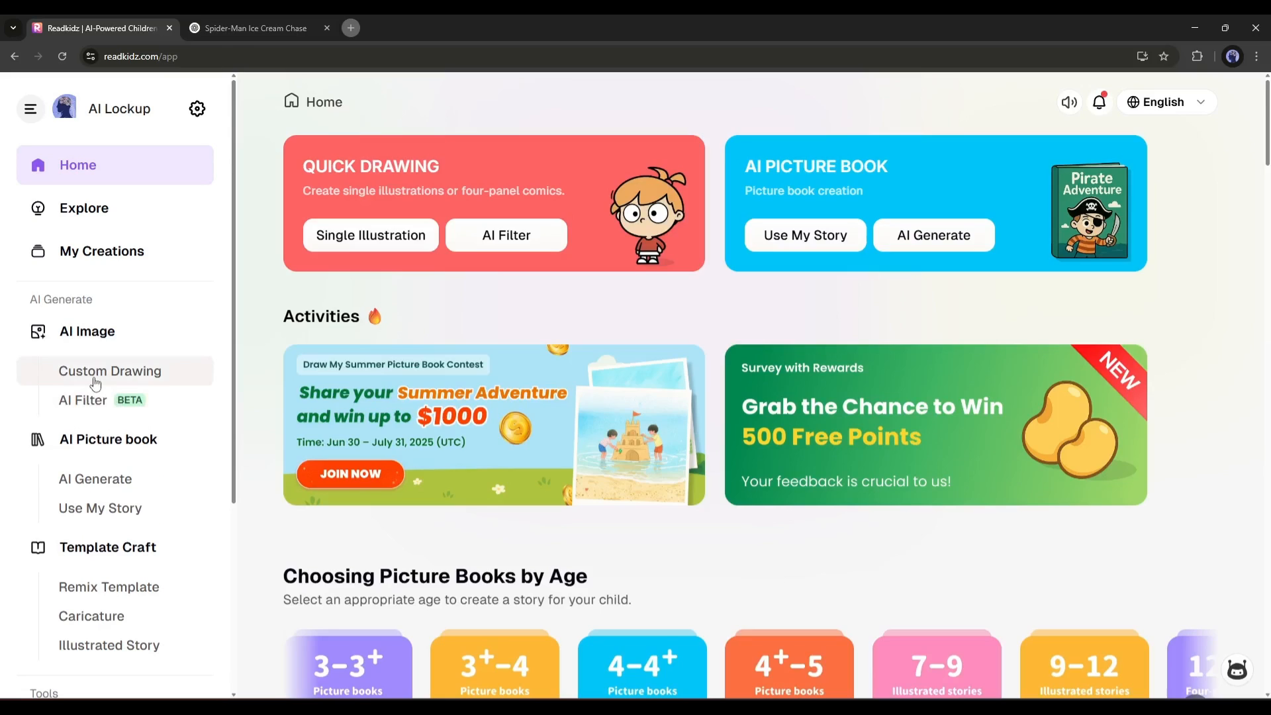
# Start a new Custom Drawing image project named 'Ninja'.
pyautogui.click(109, 371)
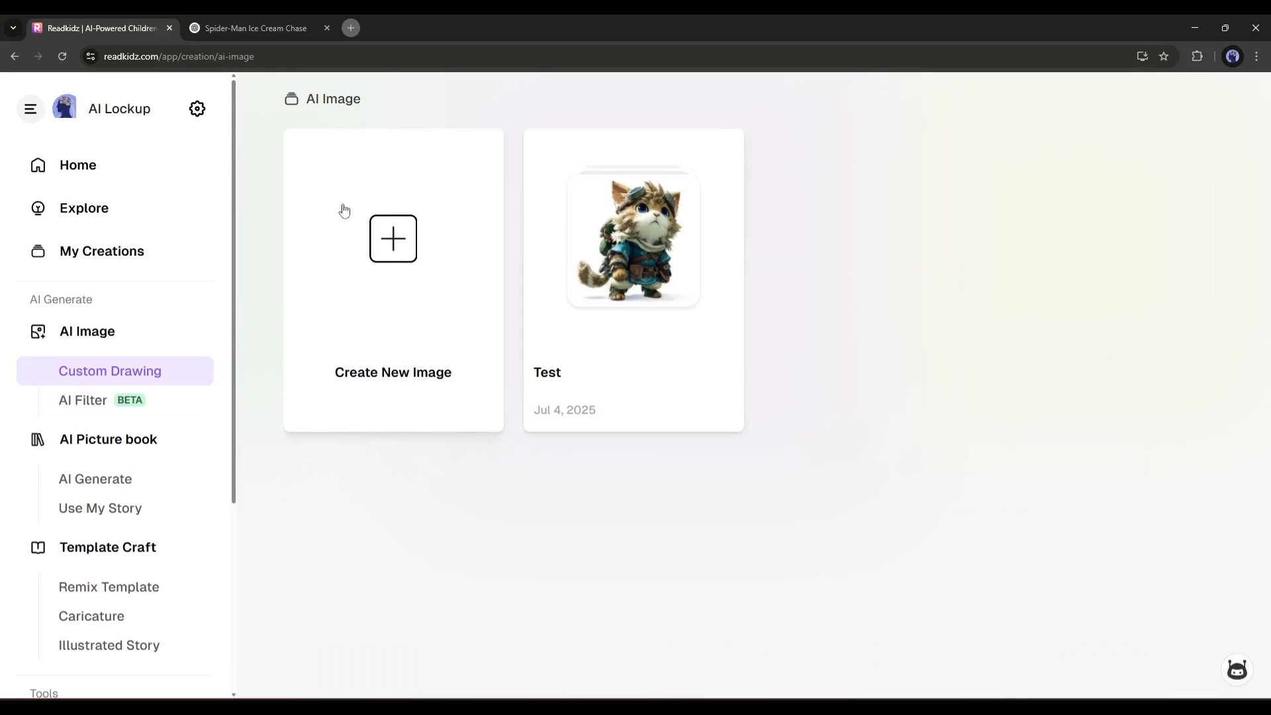
pyautogui.moveTo(377, 287)
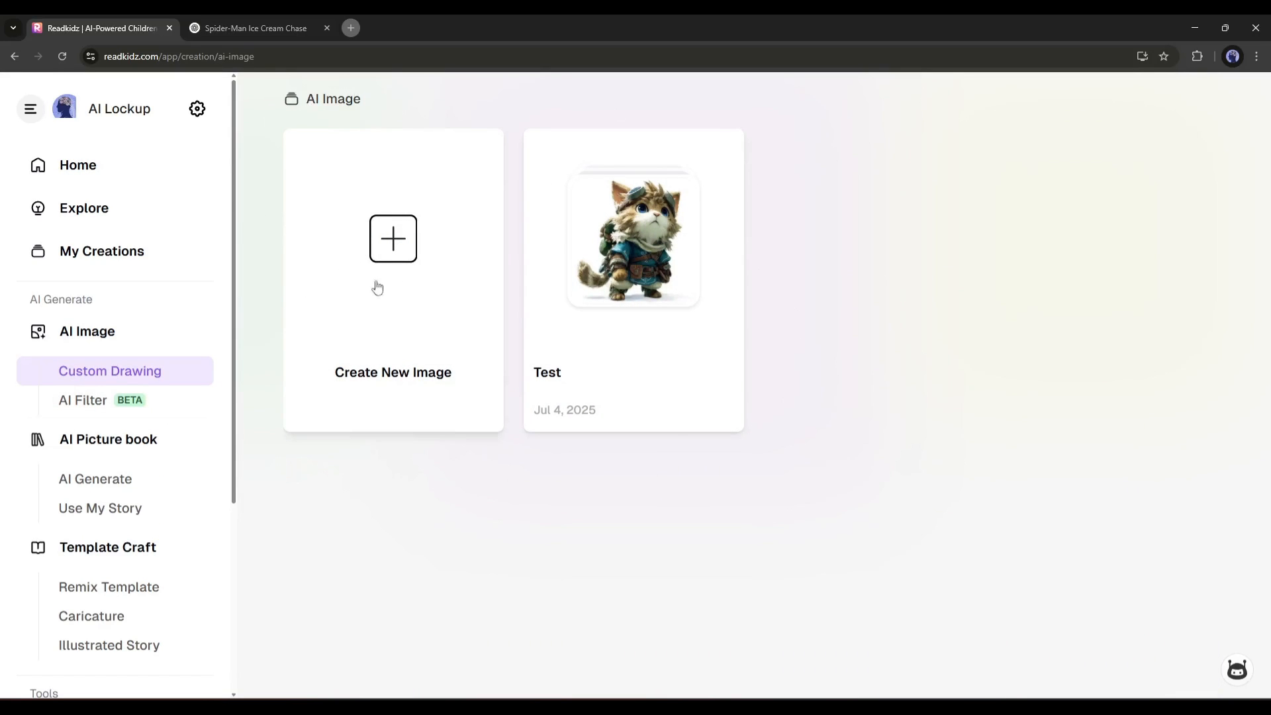
pyautogui.click(392, 238)
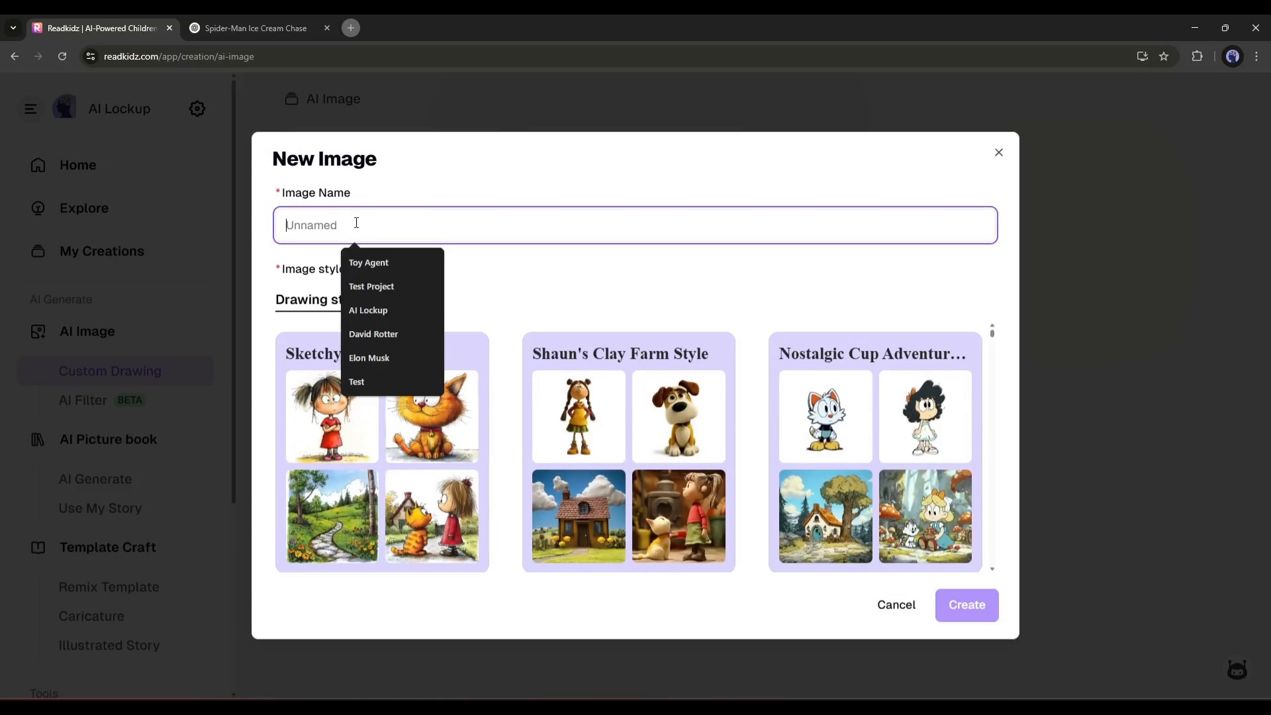
pyautogui.write('Ninja')
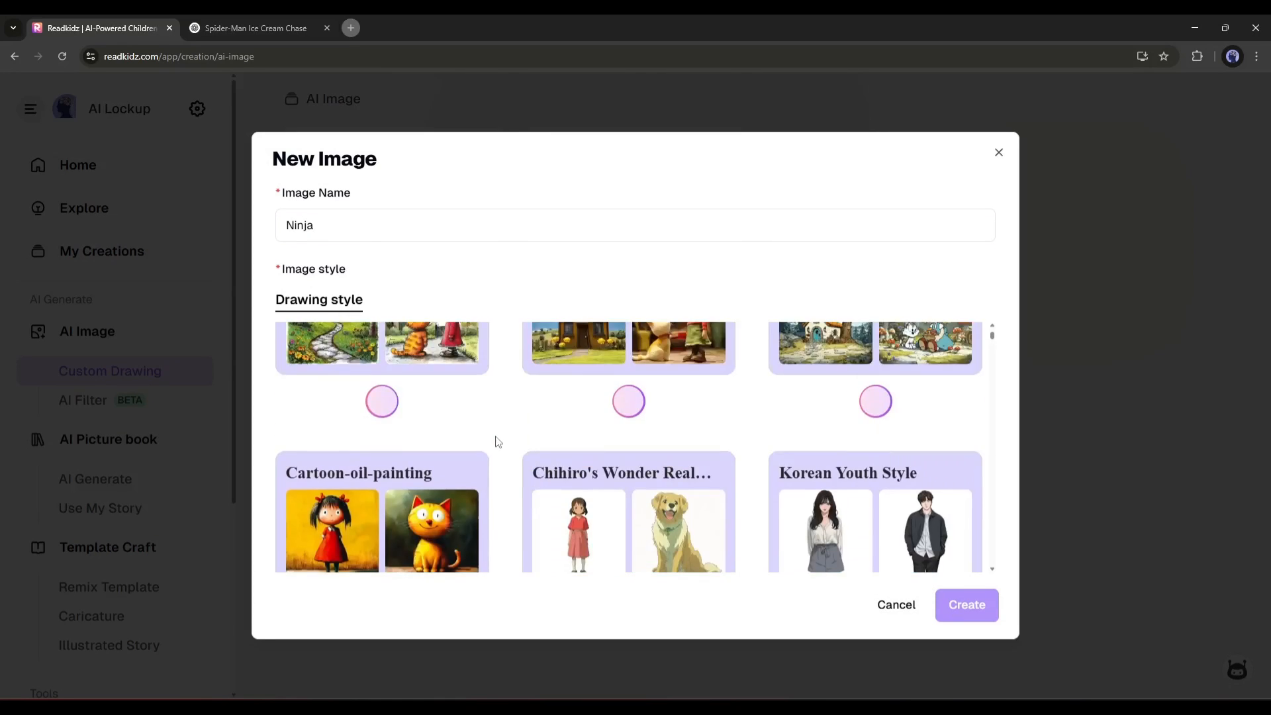
# Create the Ninja project with prompt 'A cute Cat', no role reference, and a 1:1 aspect ratio.
pyautogui.click(967, 605)
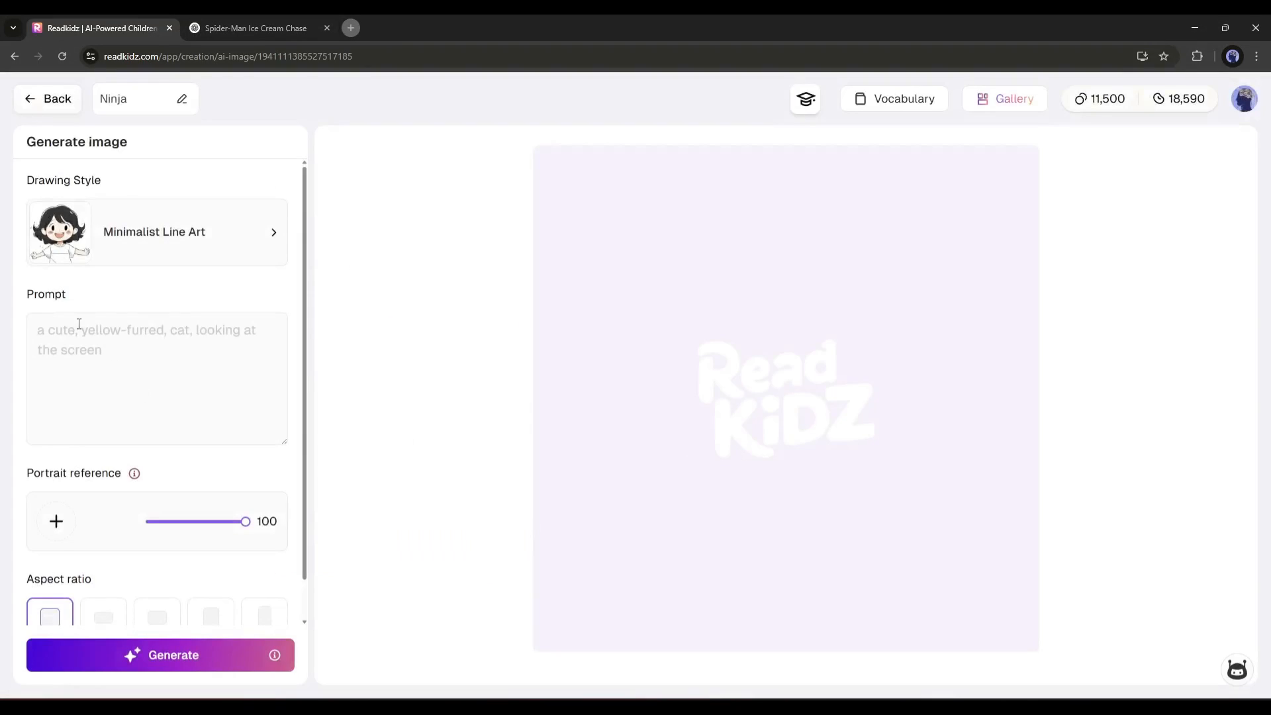
pyautogui.write('A cute Cat')
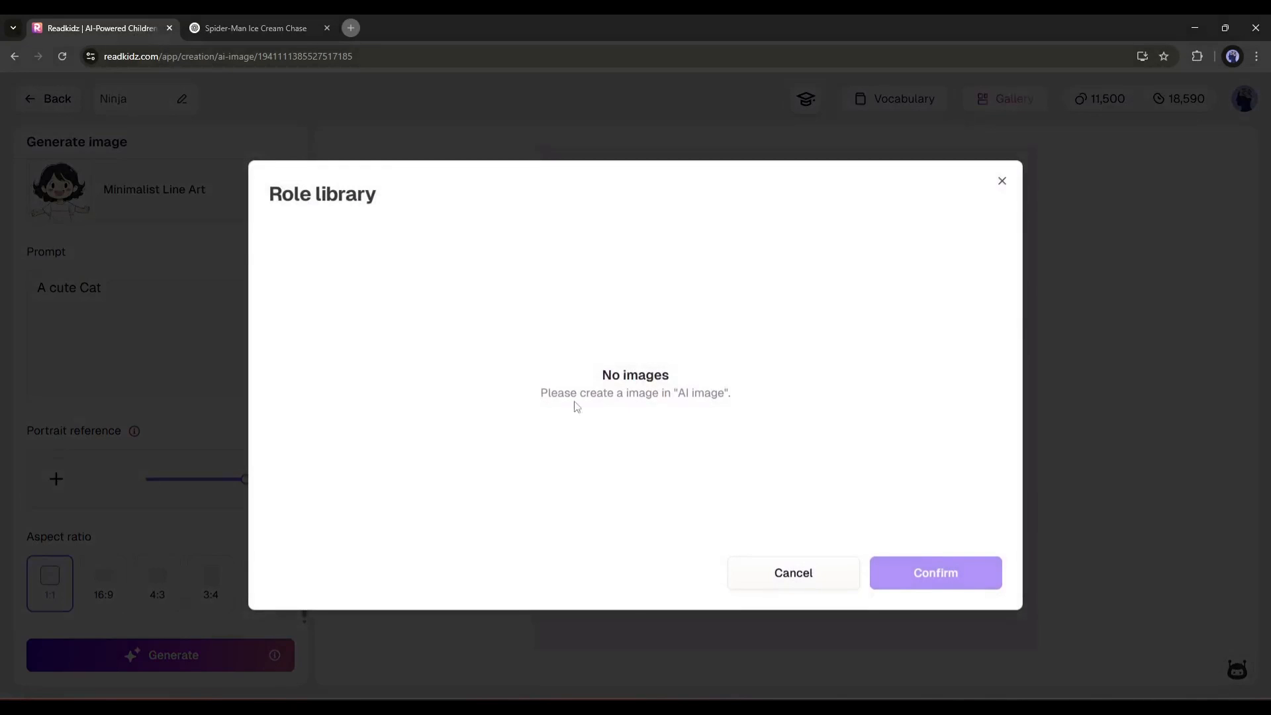
pyautogui.click(792, 572)
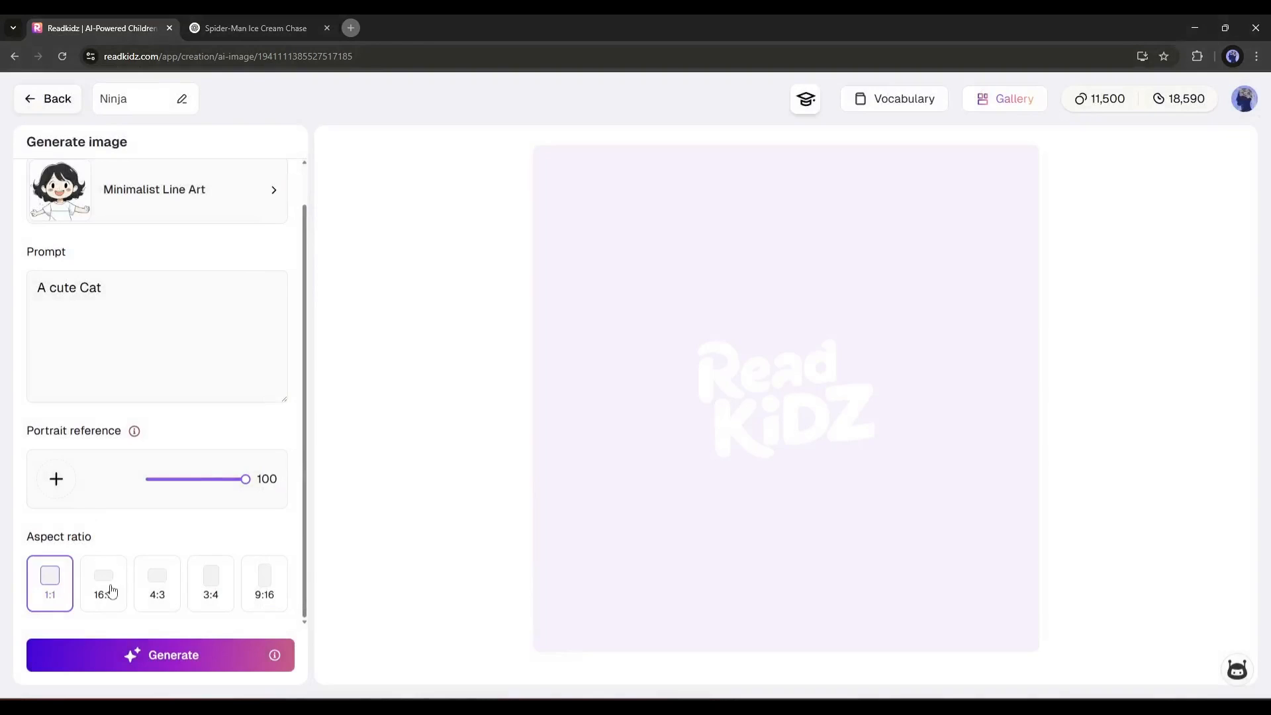
pyautogui.click(156, 575)
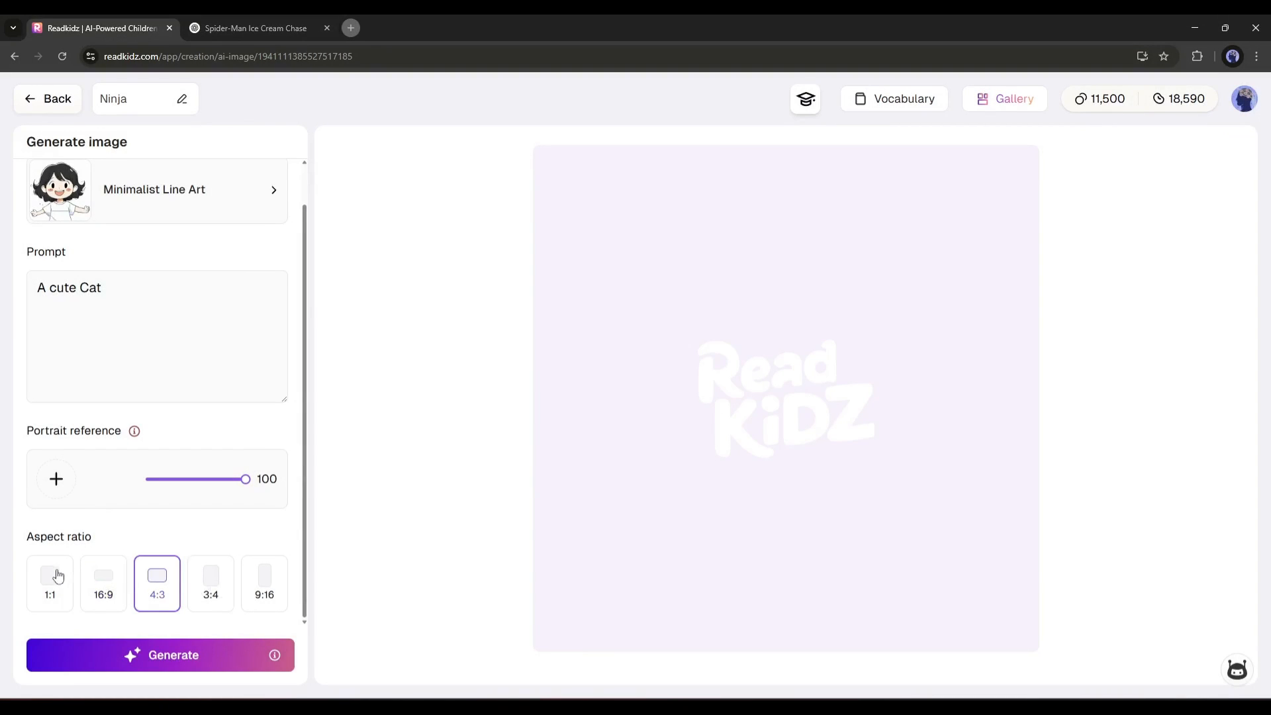
pyautogui.click(49, 579)
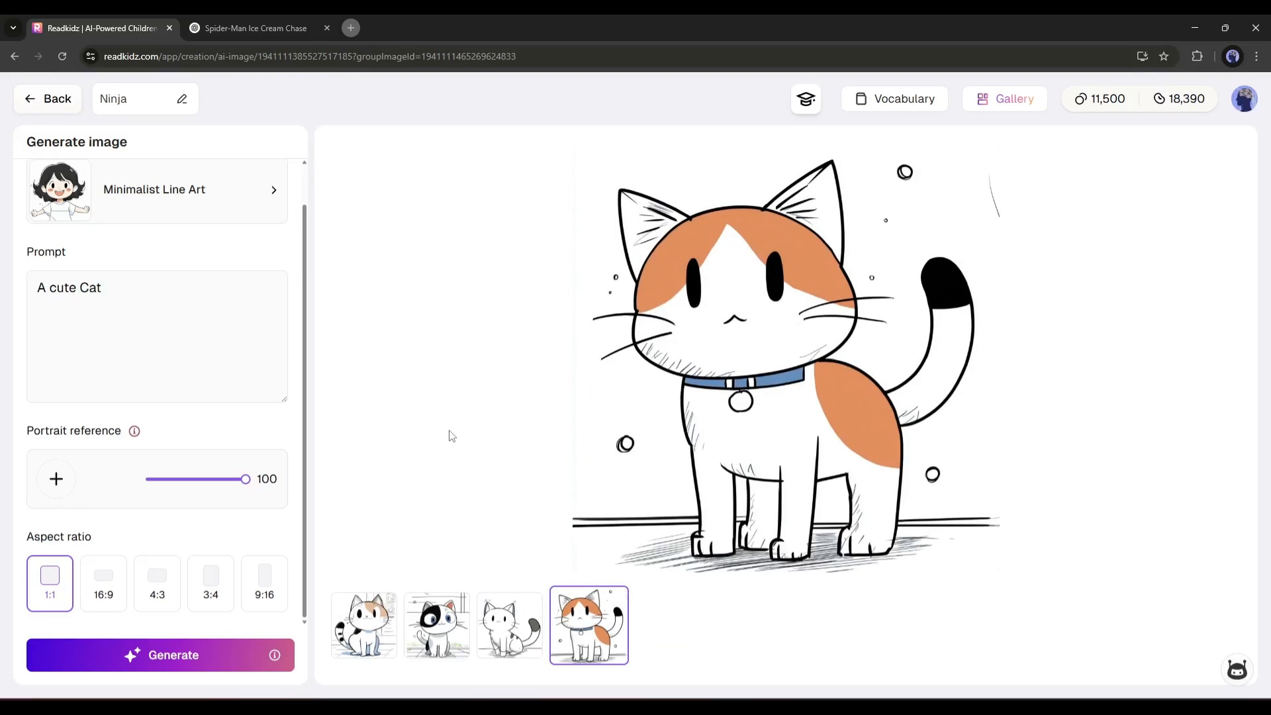
# Generate 'A cute Cat with a girl walking on a garden' from the first cat result, then return to the projects list.
pyautogui.click(363, 623)
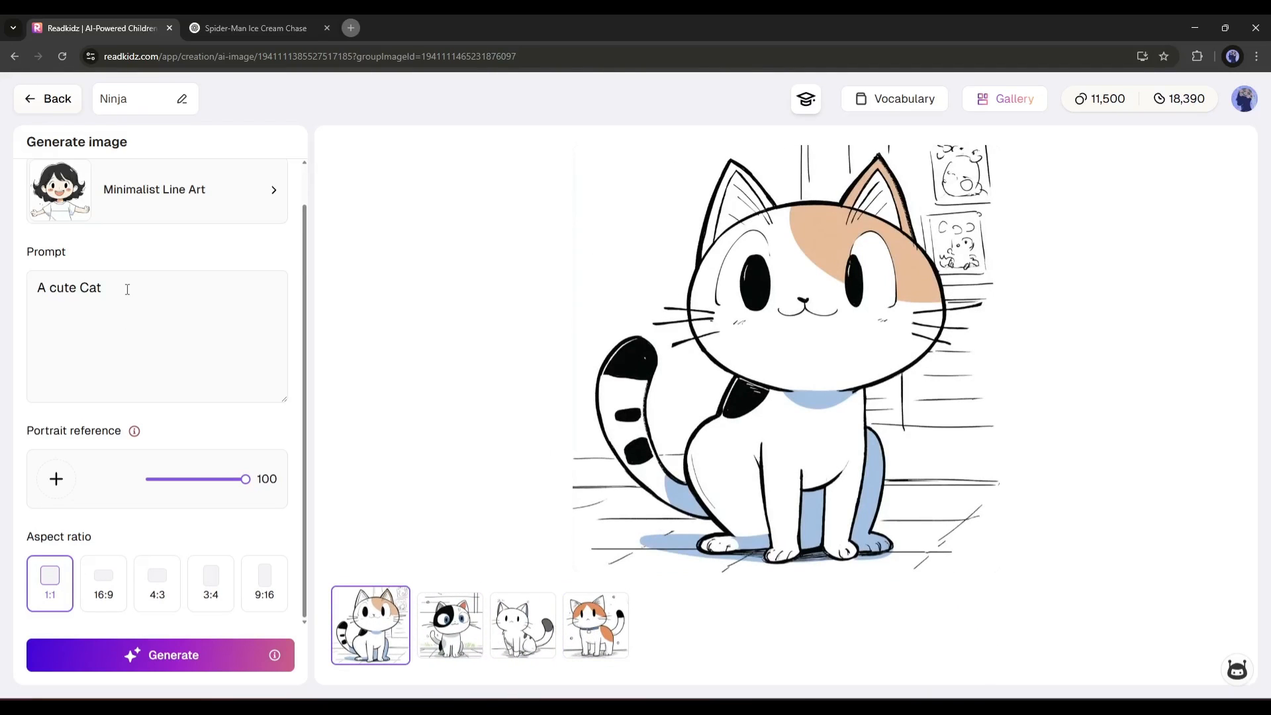
pyautogui.write('wi8t')
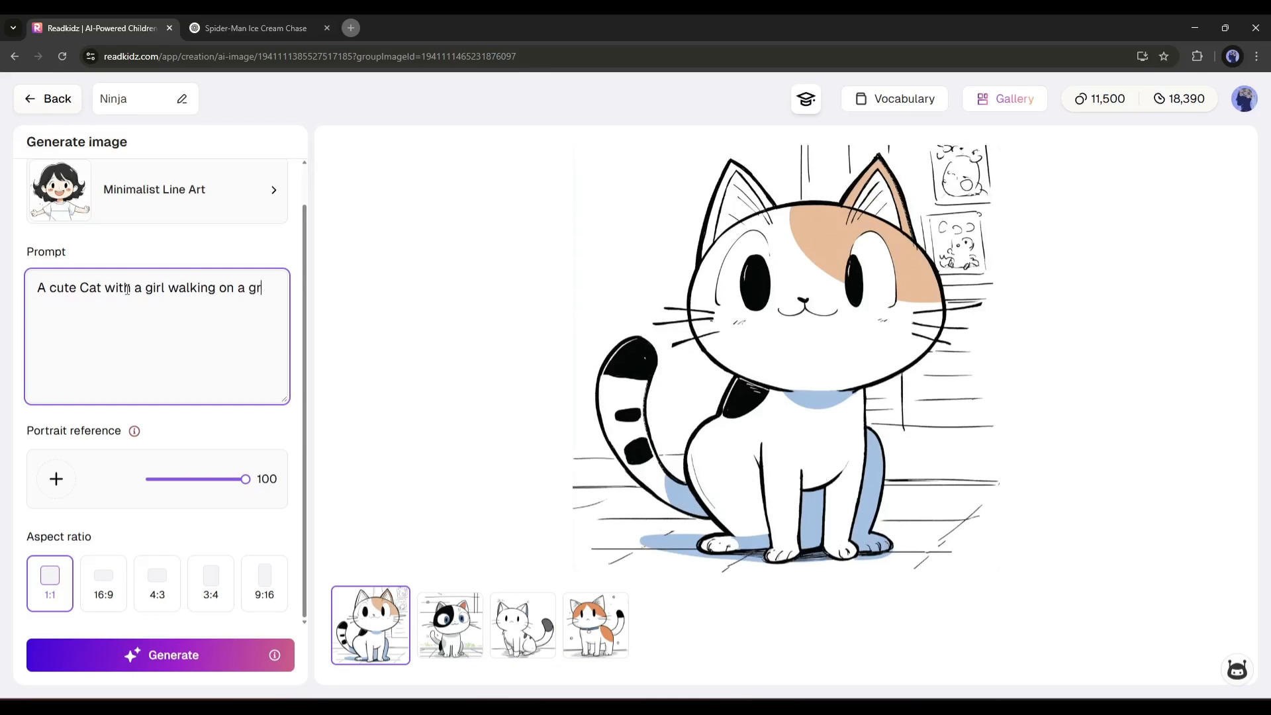
pyautogui.click(160, 655)
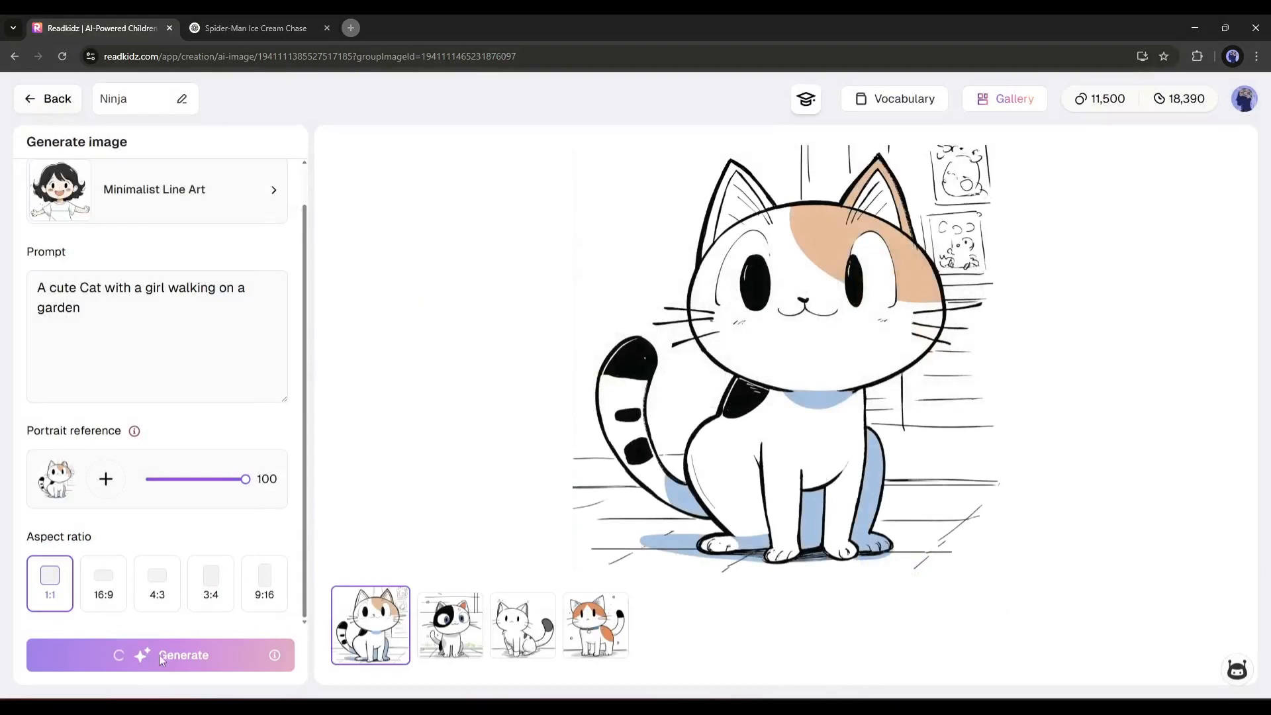
pyautogui.click(160, 655)
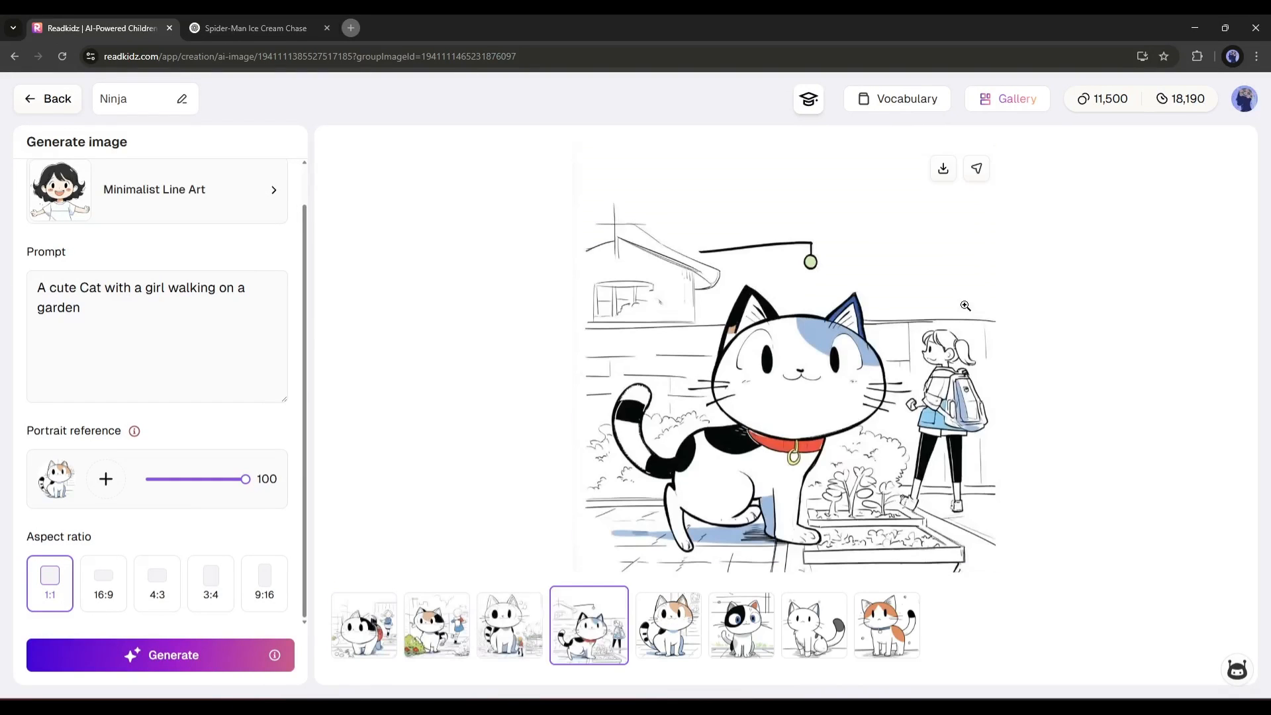
pyautogui.click(48, 98)
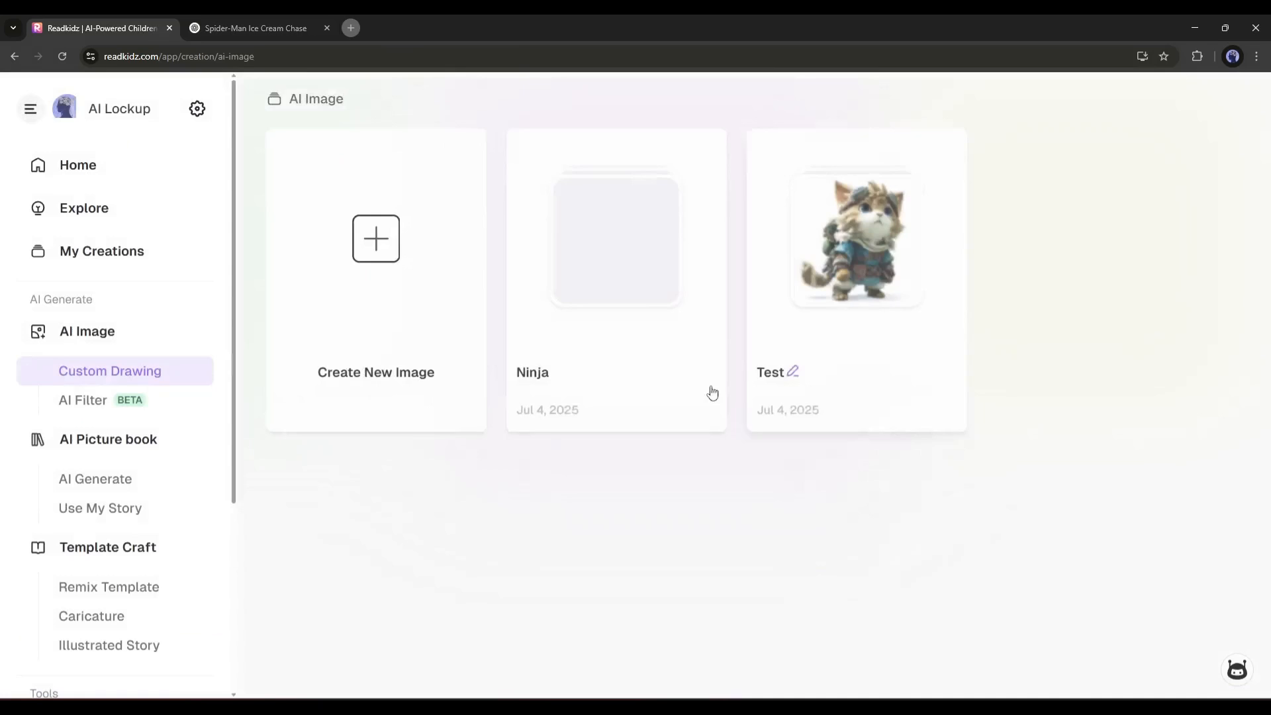